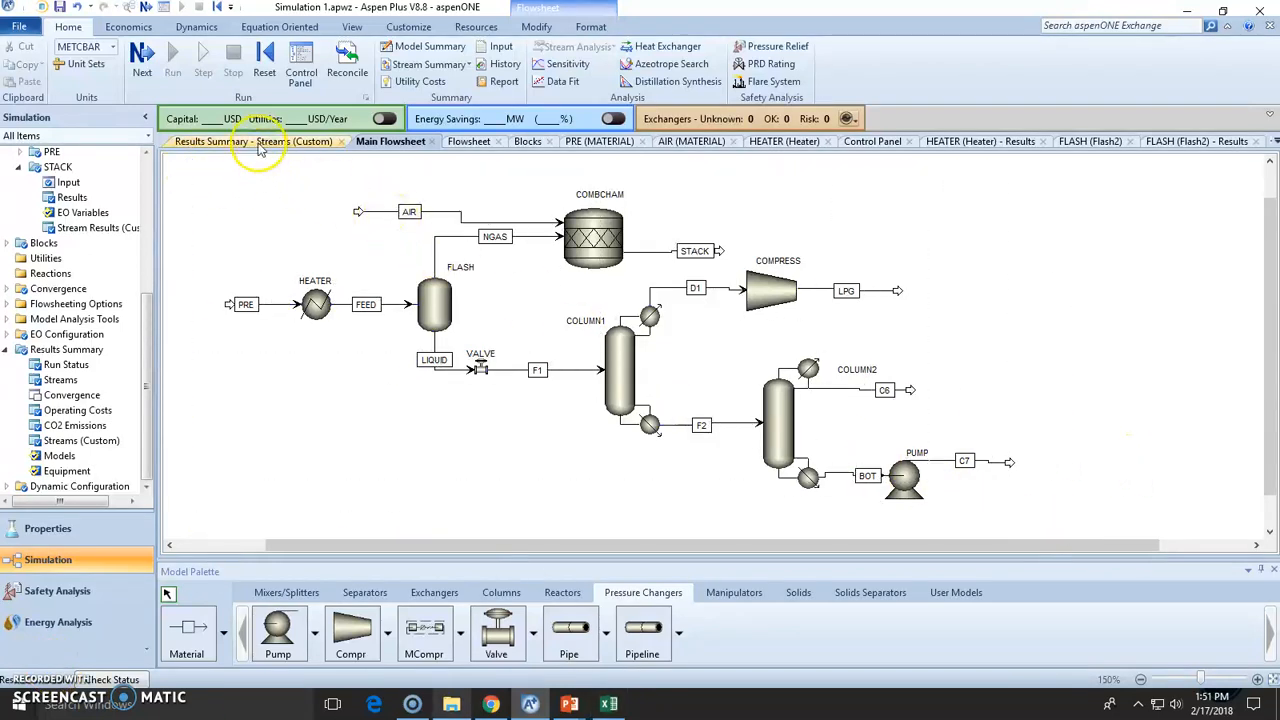
# Show Results Summary > Streams (Custom) and select the whole stream results table for copying.
pyautogui.click(252, 140)
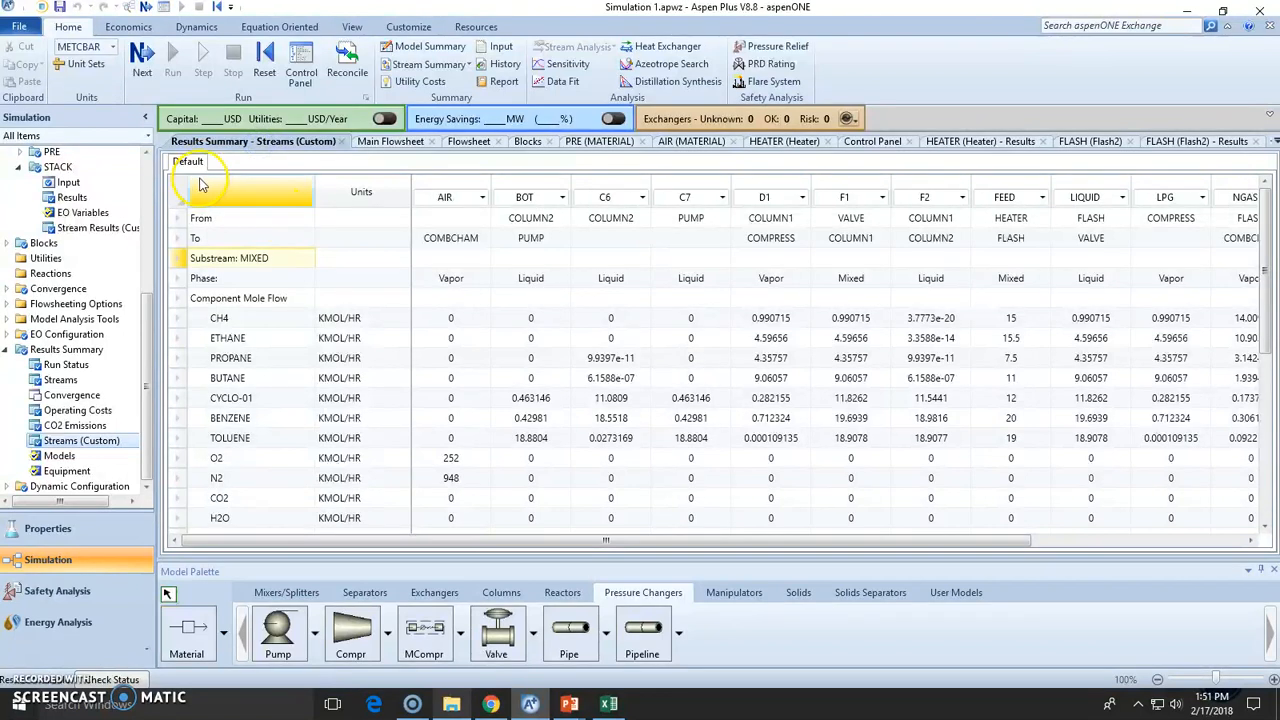
pyautogui.click(390, 140)
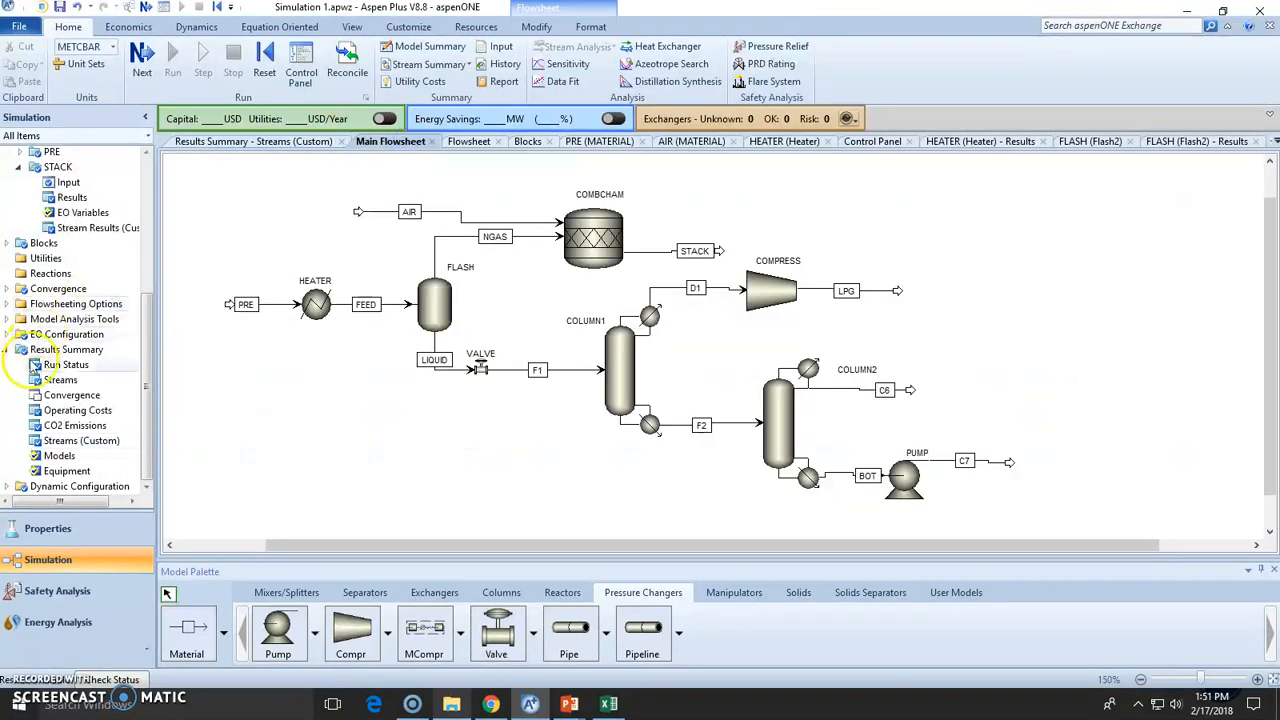
pyautogui.click(68, 348)
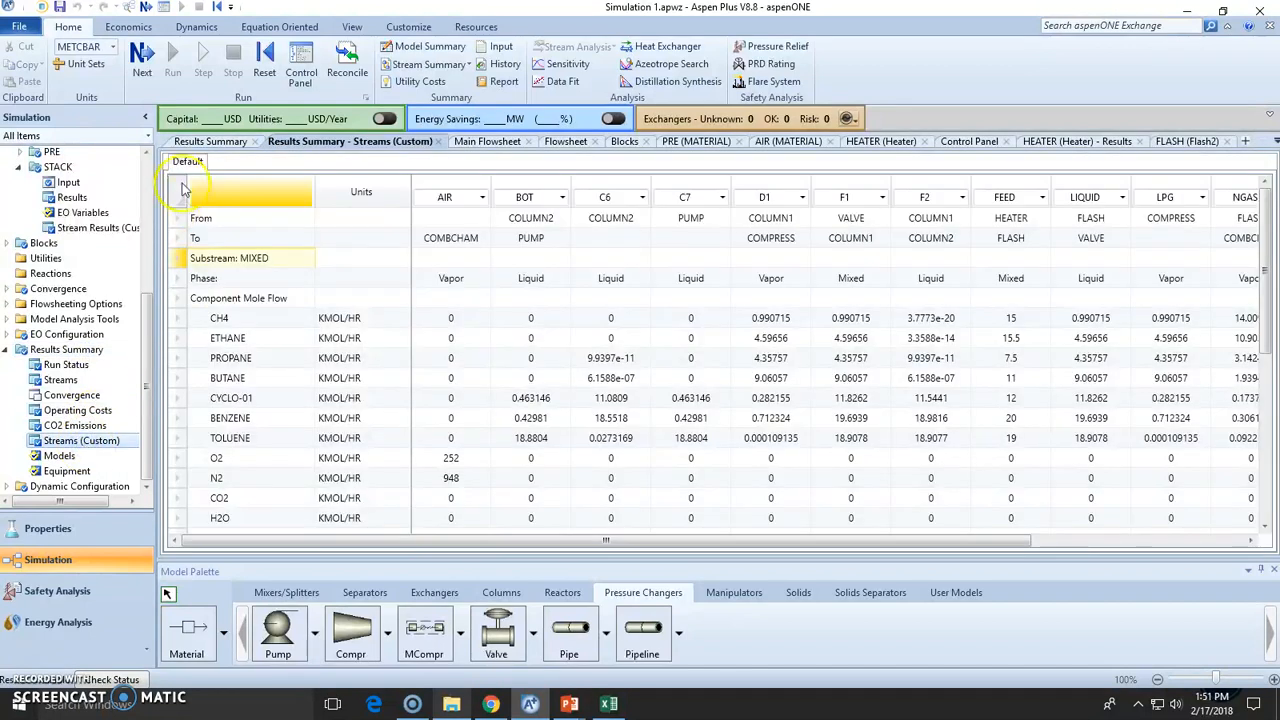
pyautogui.click(178, 192)
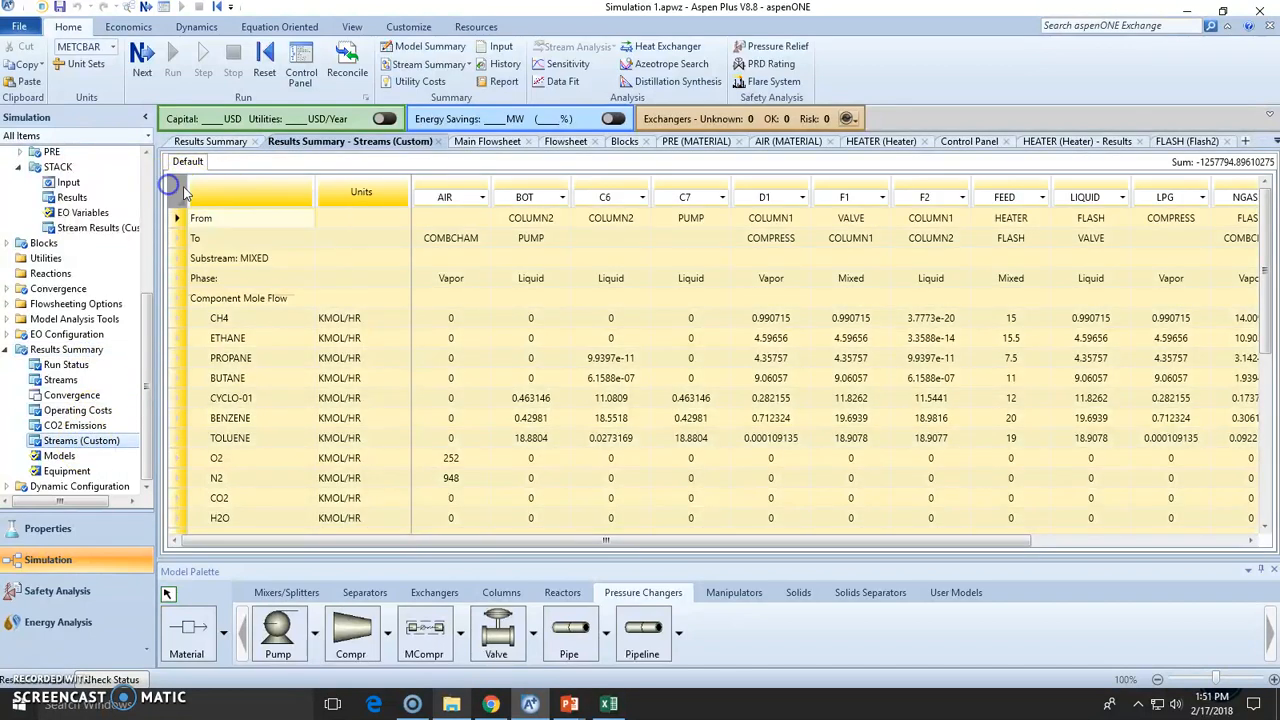
pyautogui.moveTo(232, 206)
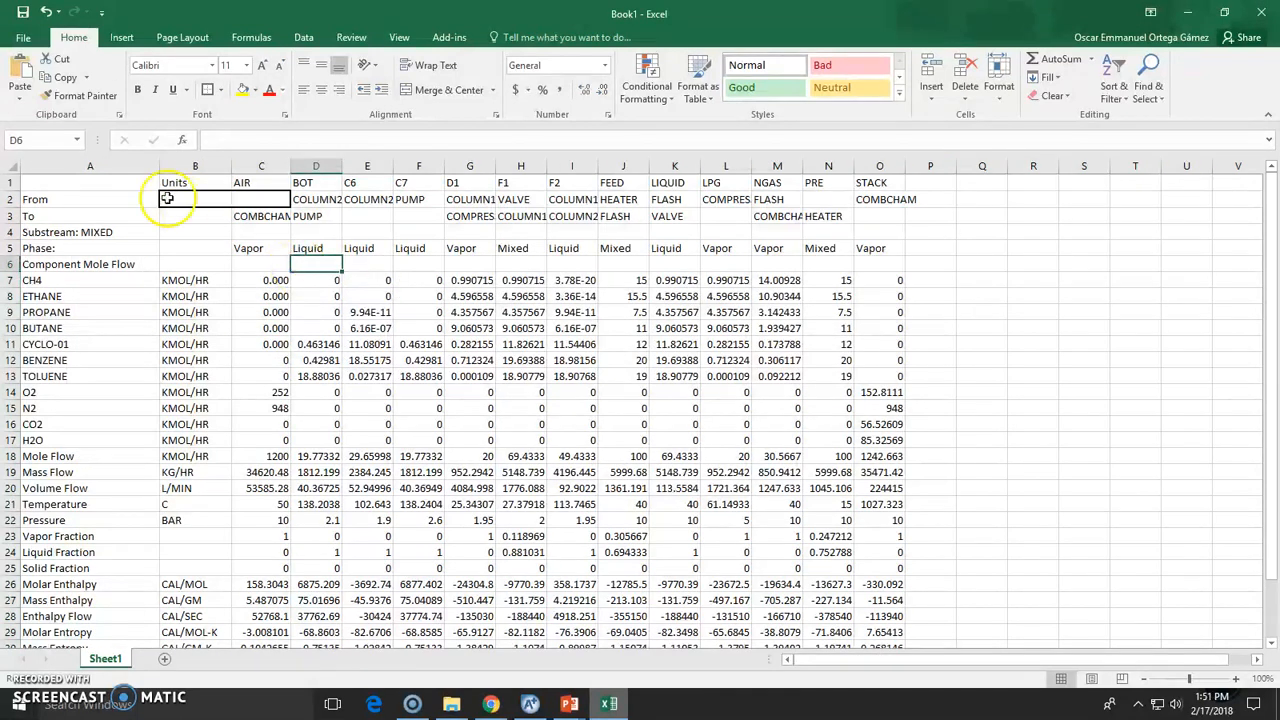
# Turn on filter dropdowns for the pasted stream table via Home > Sort & Filter.
pyautogui.scroll(-3)
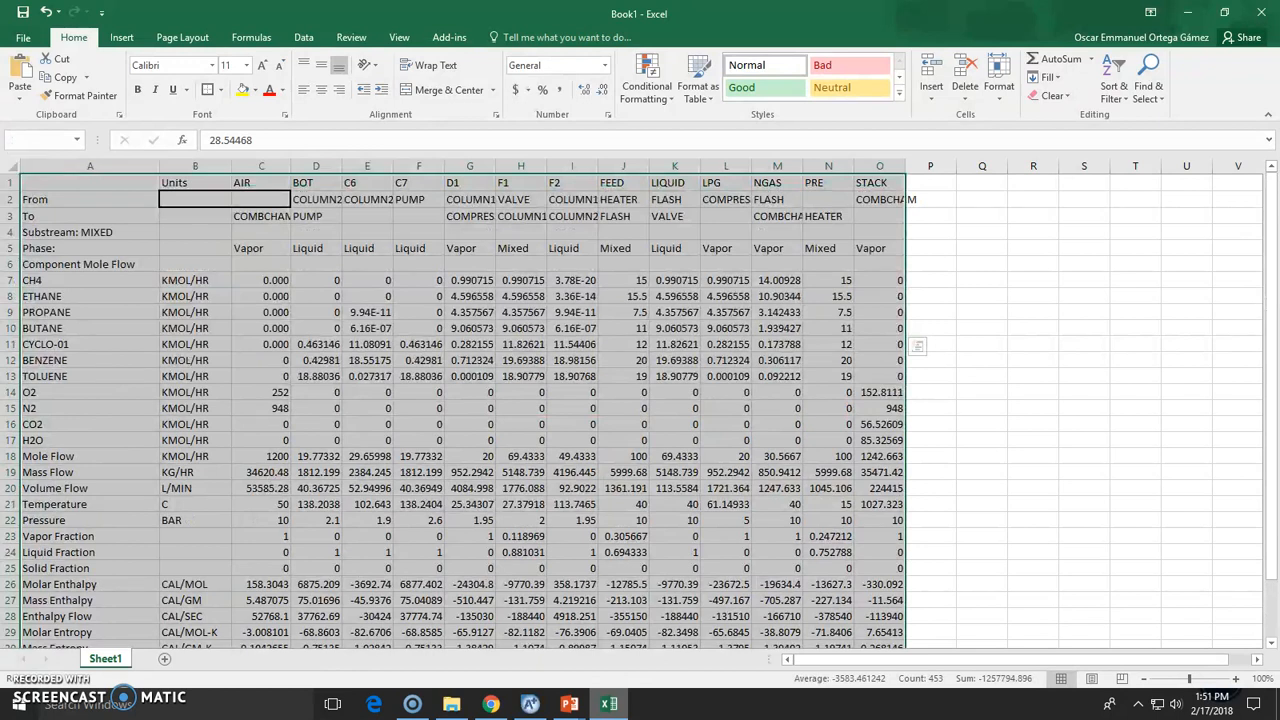
pyautogui.click(1112, 76)
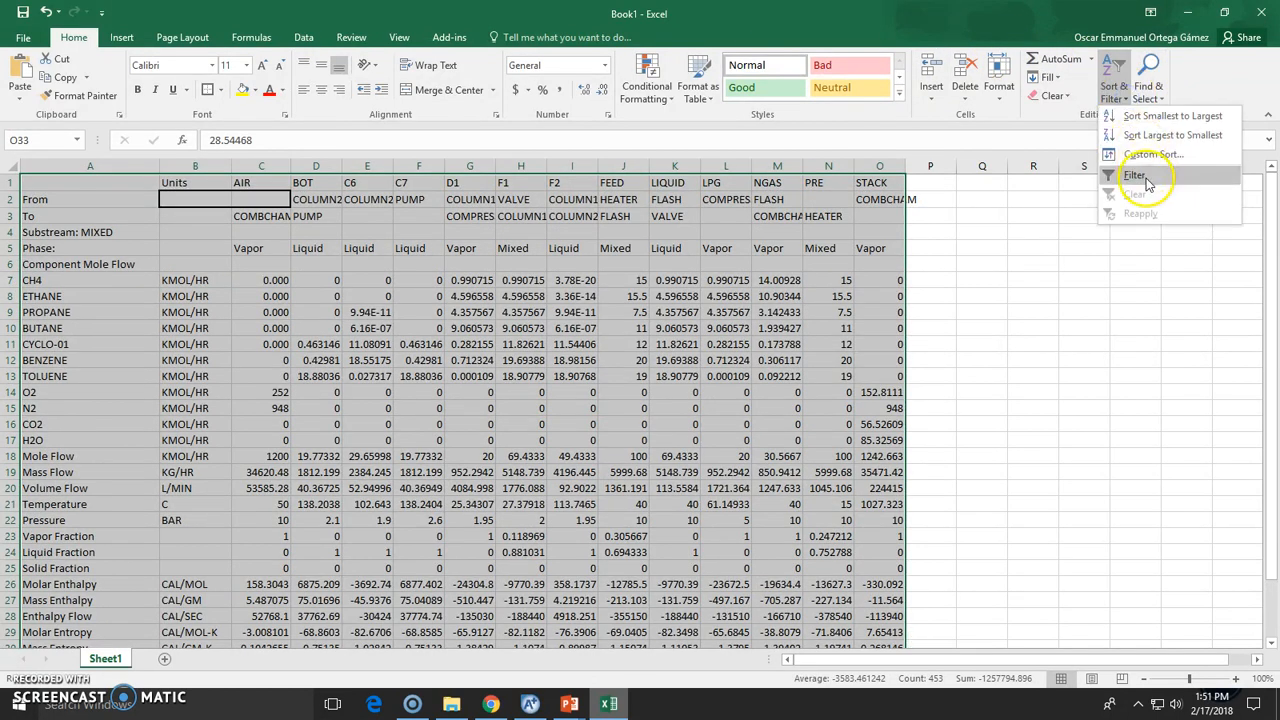
pyautogui.scroll(-3)
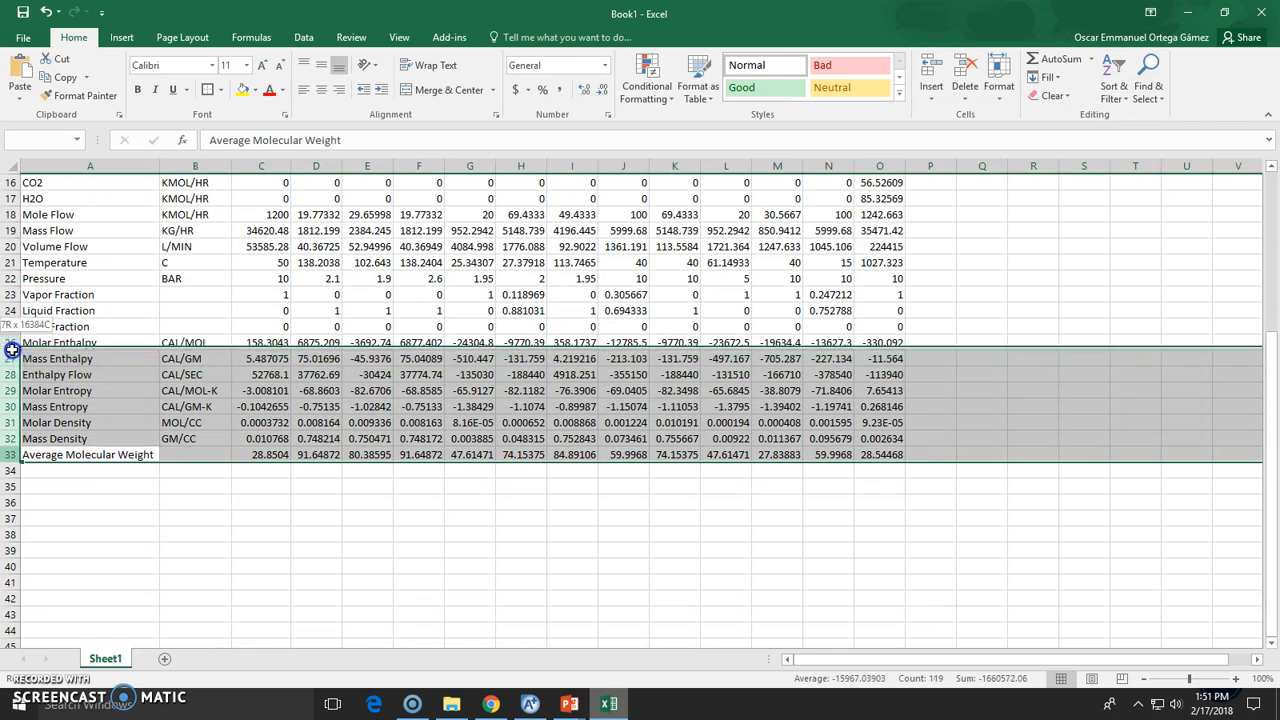
# Delete rows 26–33, Molar Enthalpy through Average Molecular Weight, so Solid Fraction is last.
pyautogui.rightClick(10, 342)
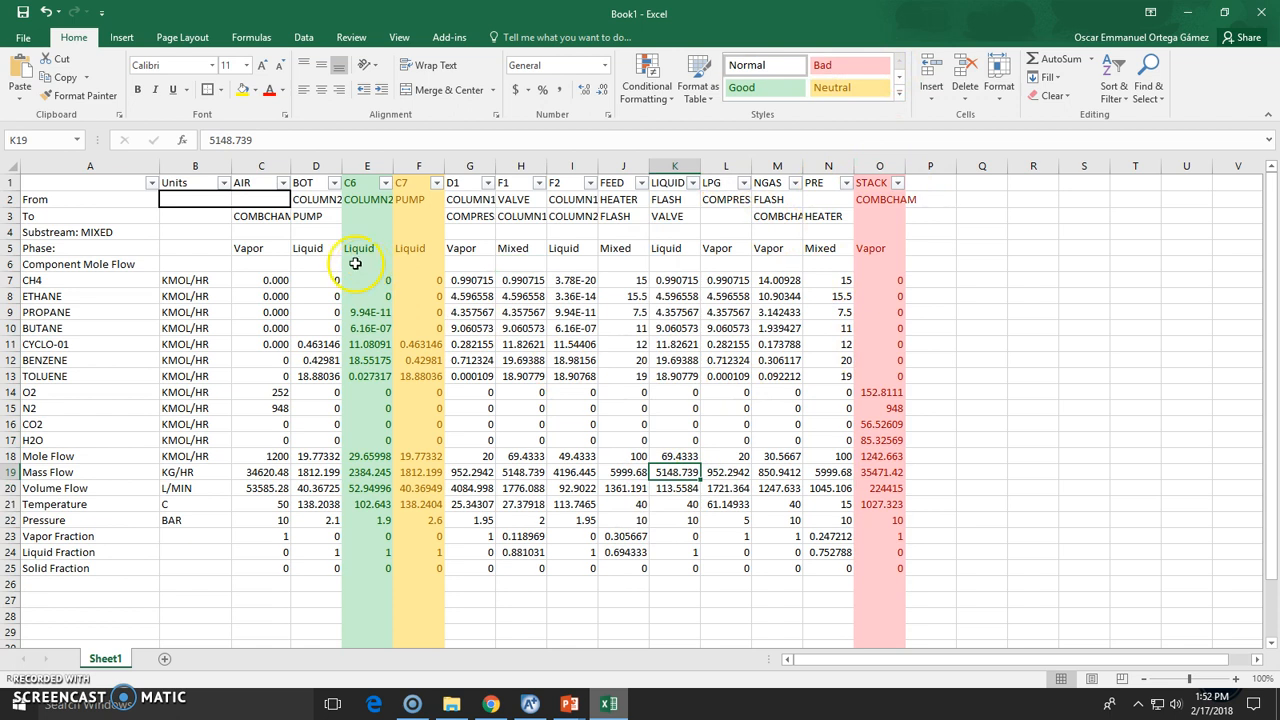
# Shade the C6 column green, C7 yellow and STACK red using cell styles.
pyautogui.moveTo(676, 472); pyautogui.dragTo(880, 568)
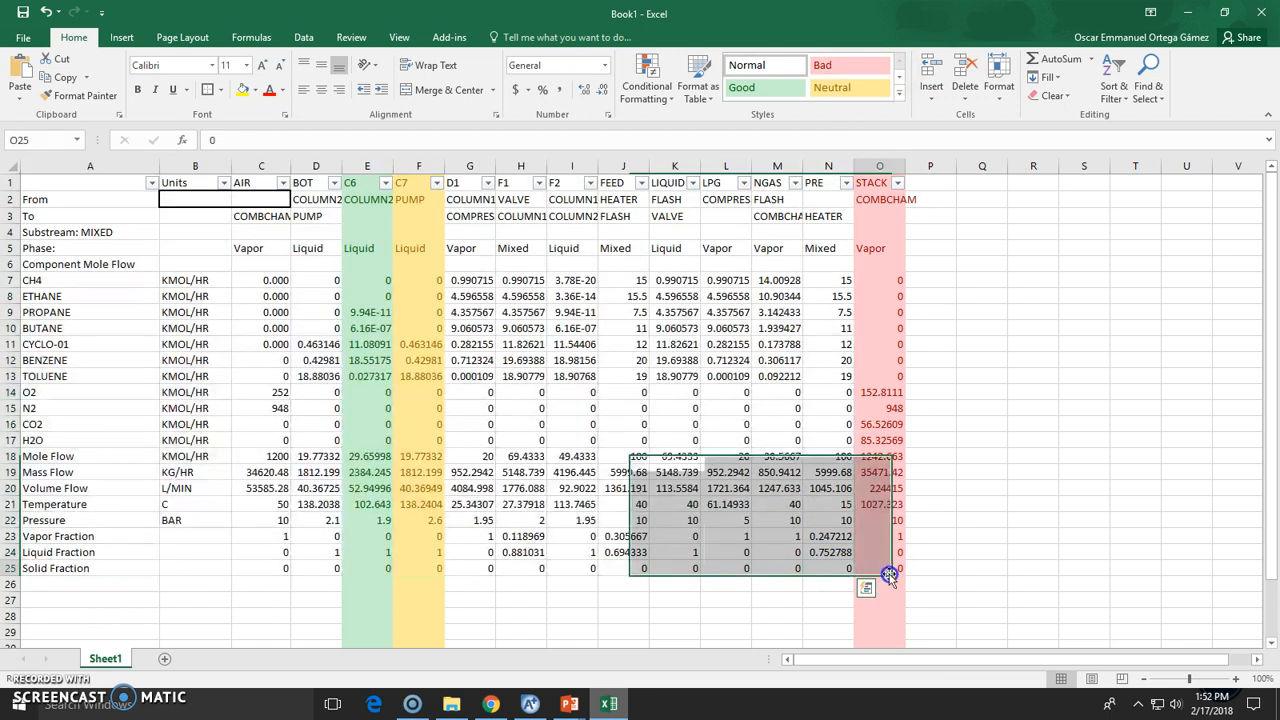